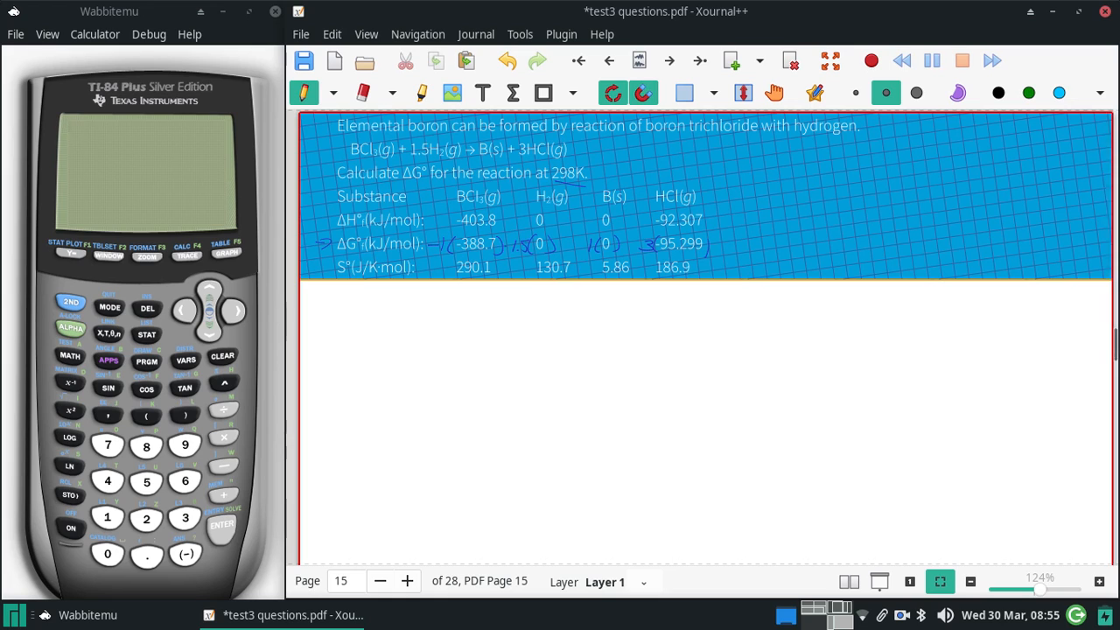
Step: Switch on the Wabbitemu calculator emulator
left_click(567, 243)
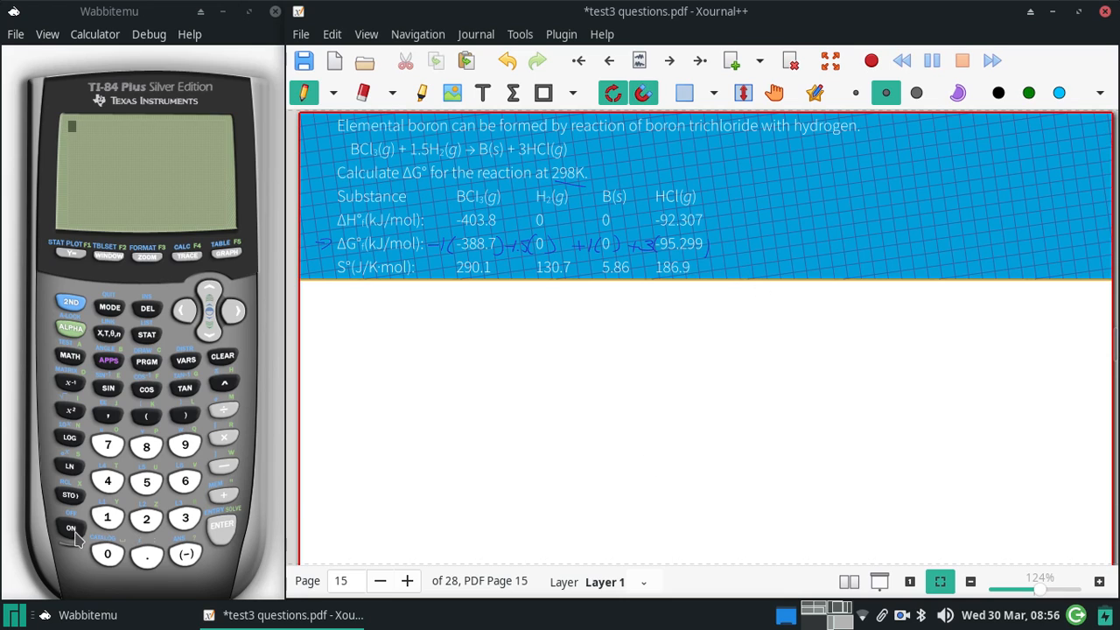
mouse_move(245, 497)
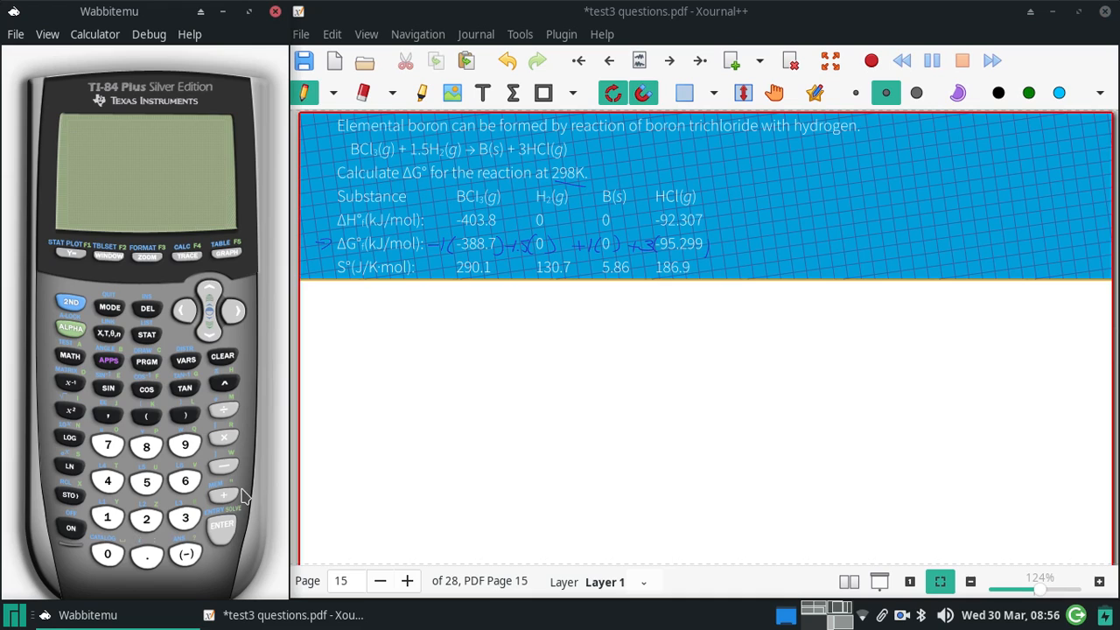
Step: Key 388.7+(3*-95.299) into the TI-84 and evaluate it to 102.803
left_click(185, 517)
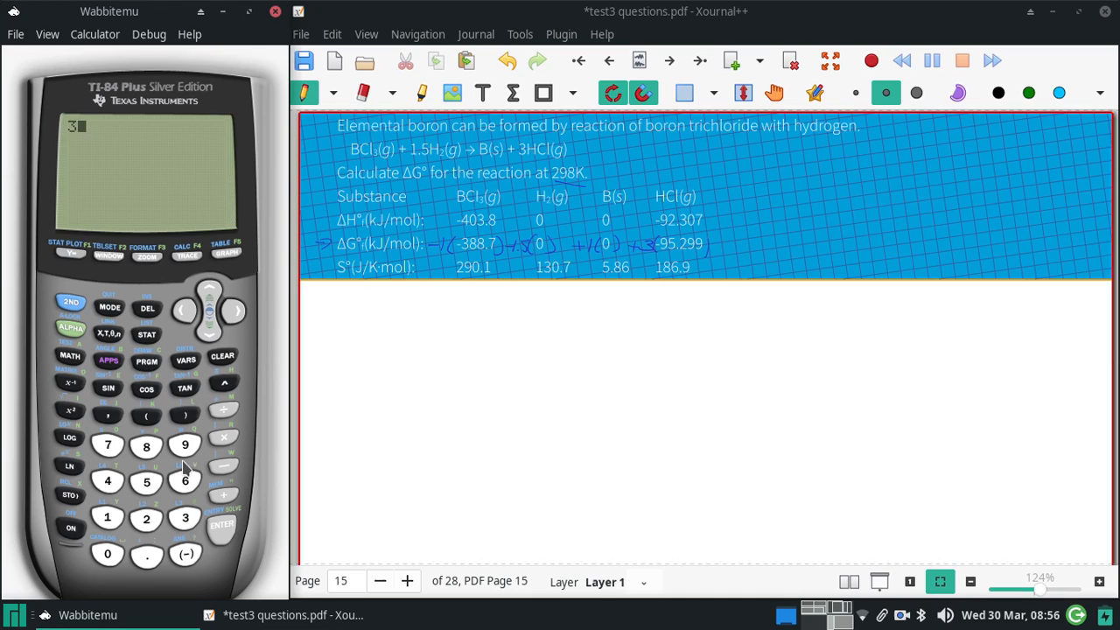
left_click(146, 445)
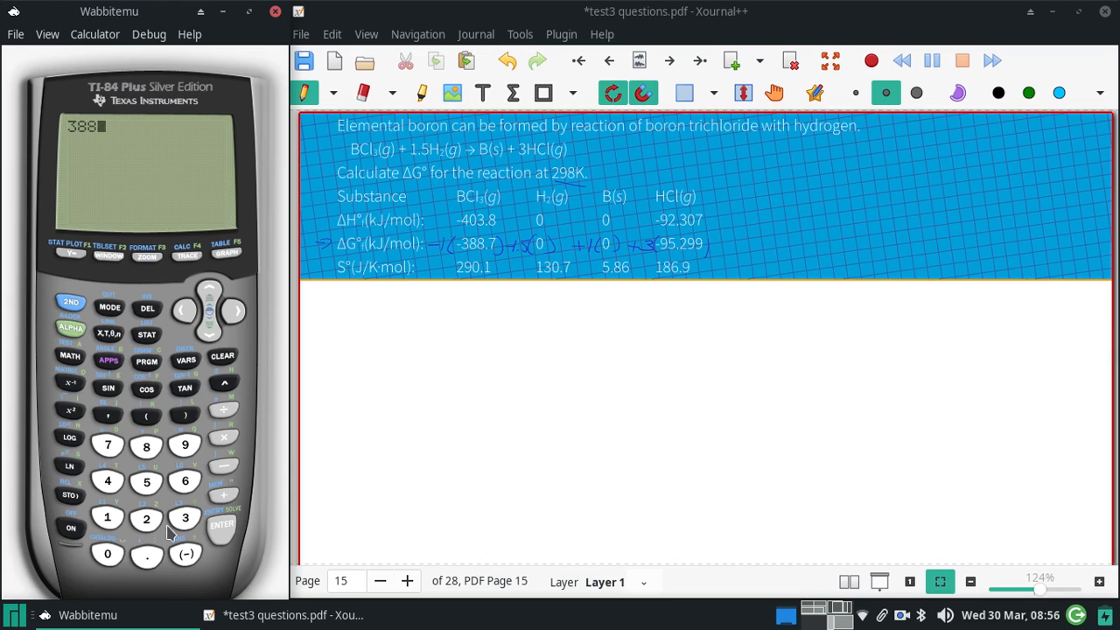
left_click(146, 554)
type(".7+(3*-")
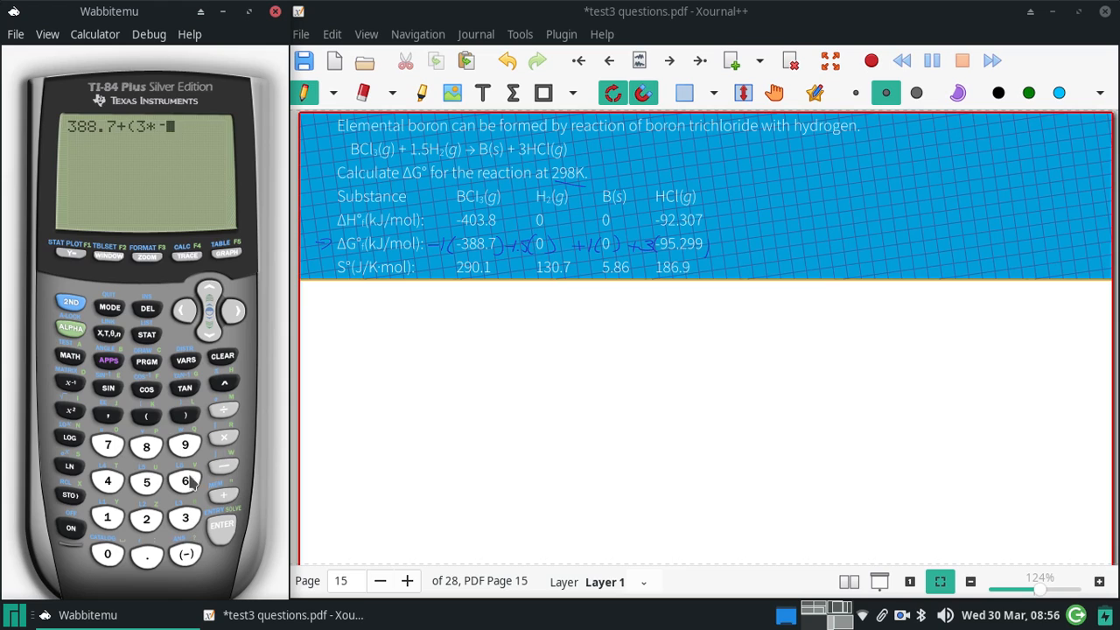
left_click(185, 445)
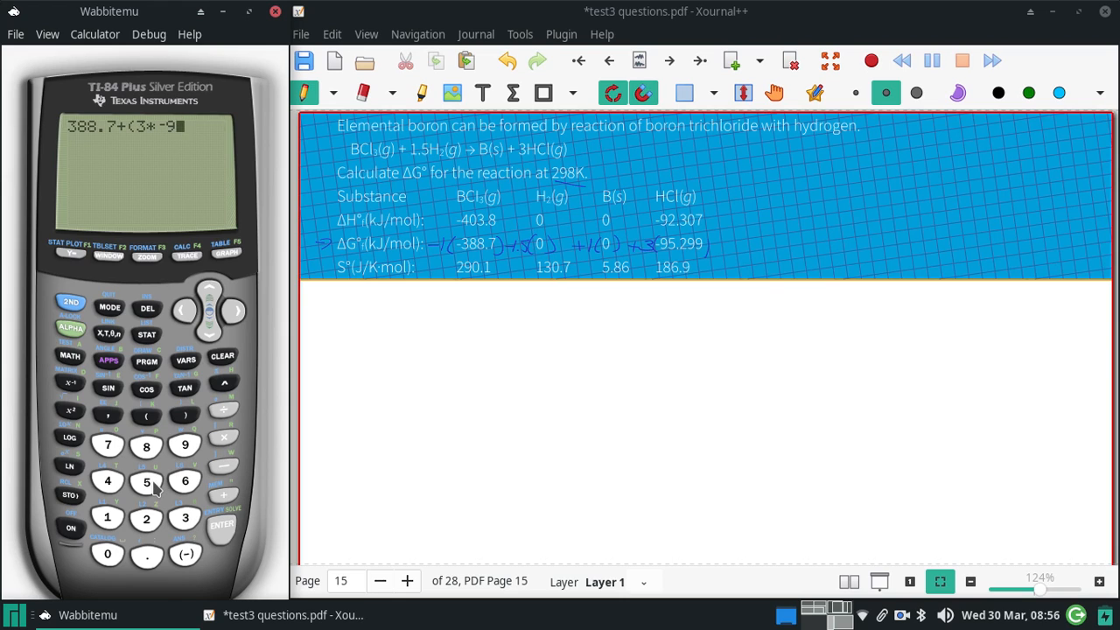
left_click(185, 446)
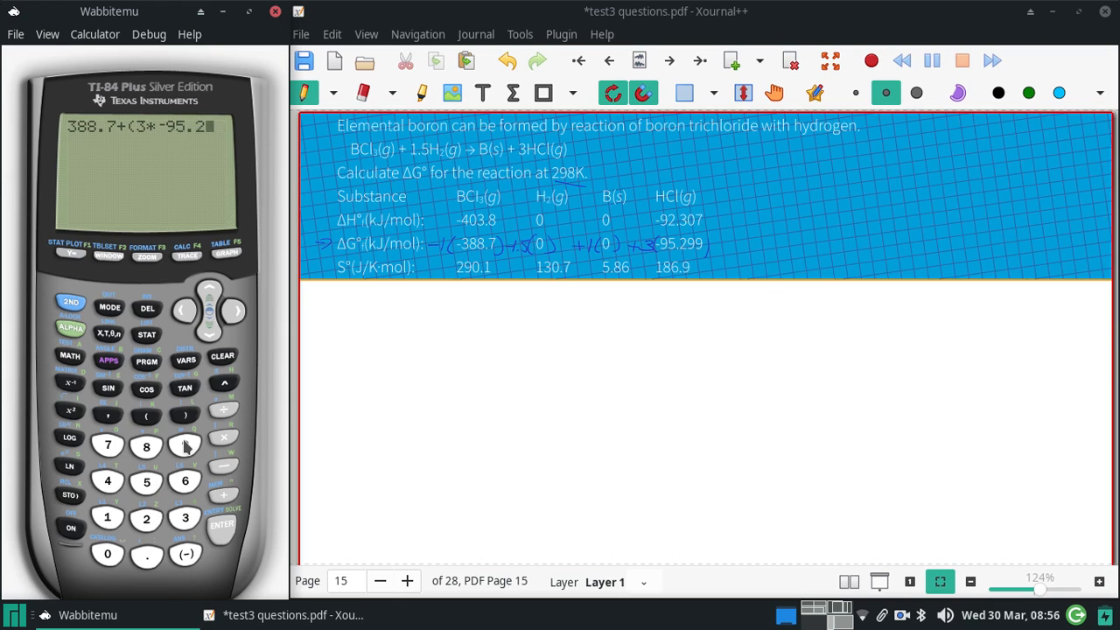
left_click(185, 447)
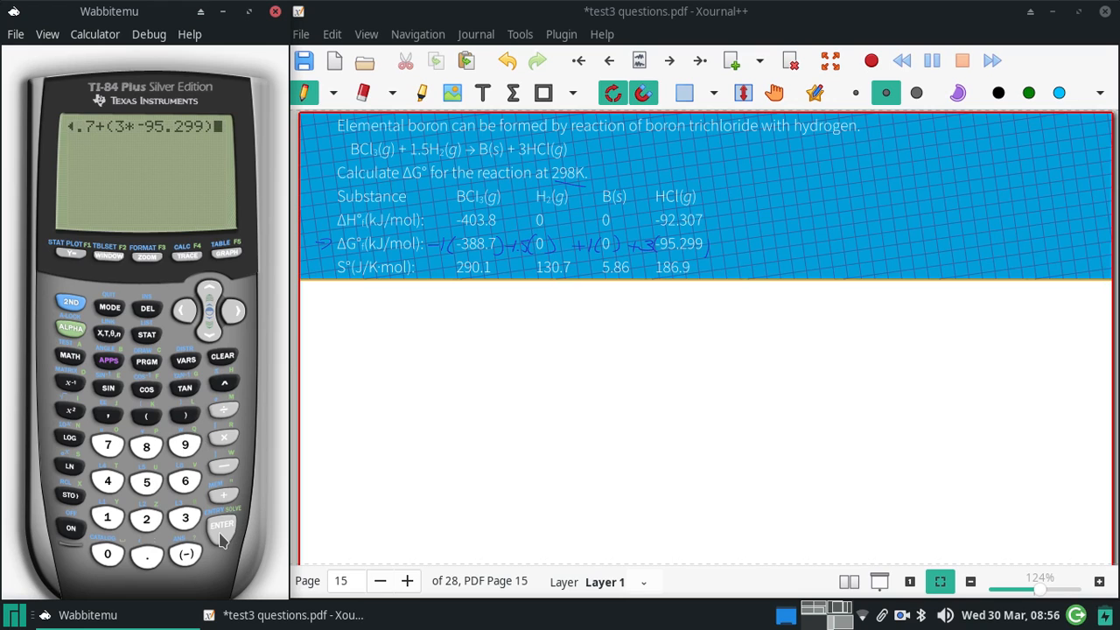
left_click(221, 525)
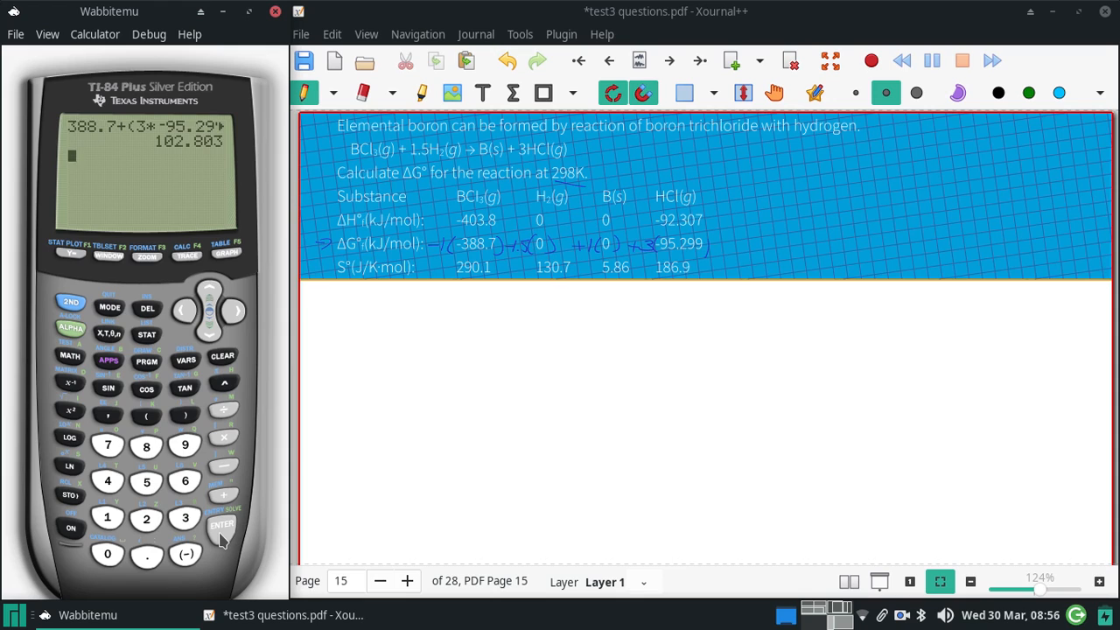
mouse_move(339, 541)
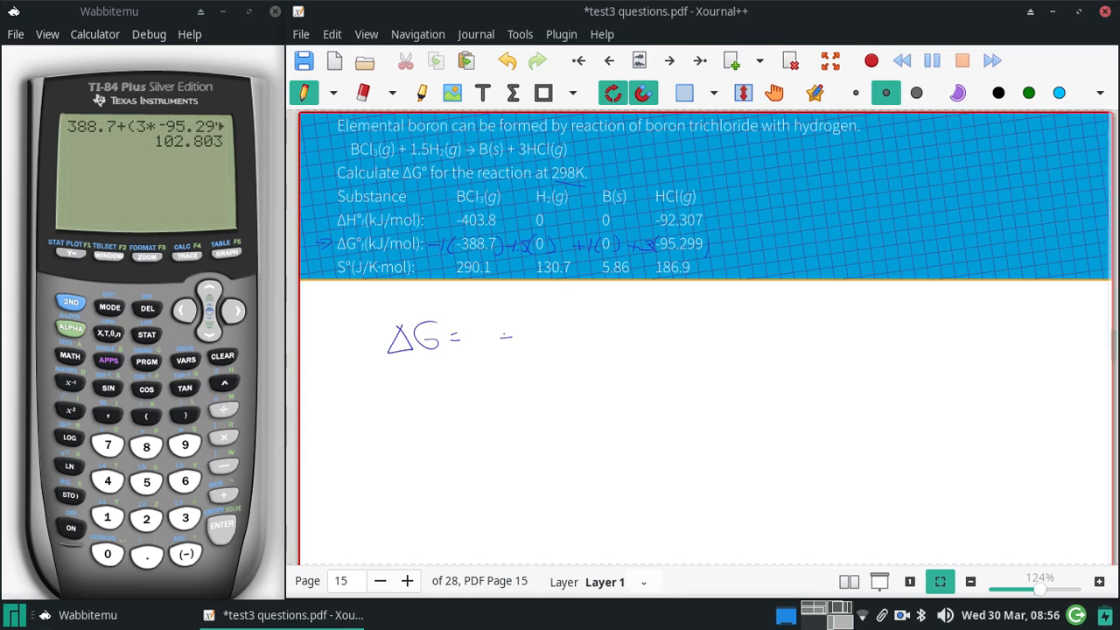
Step: Handwrite 'ΔG = +102.' in the blank space under the table
left_click_drag(499, 340, 574, 341)
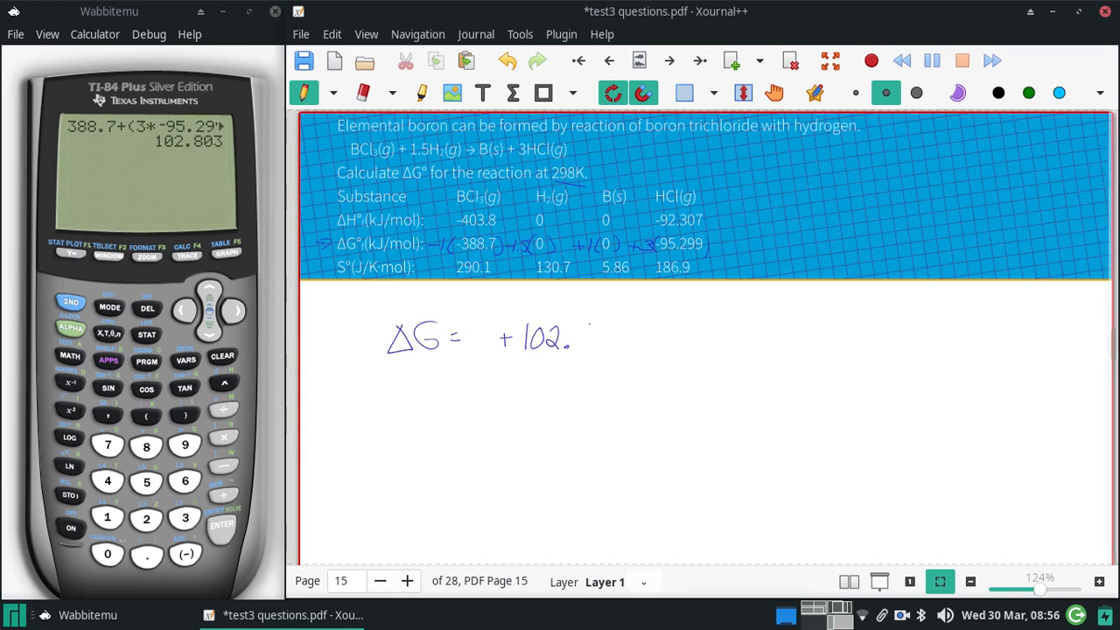